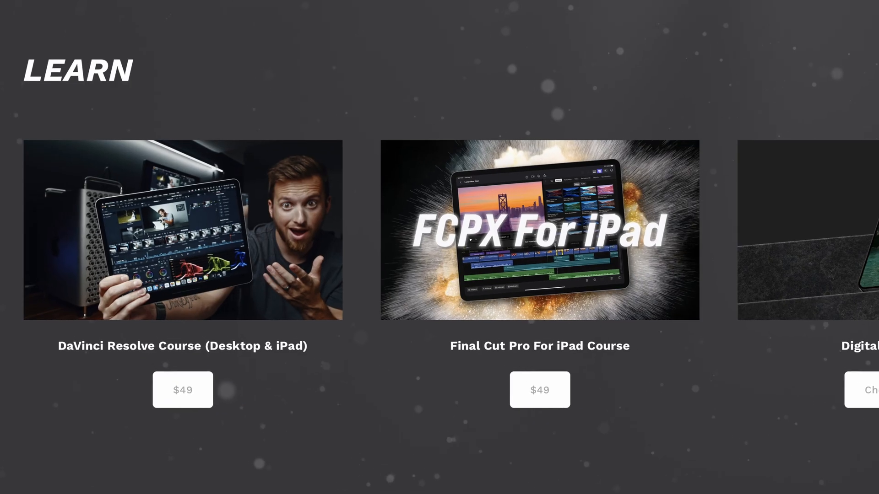
# - Enter the DaVinci Resolve course and scroll its lesson list into view, including Section 11 Color Grading
pyautogui.click(182, 390)
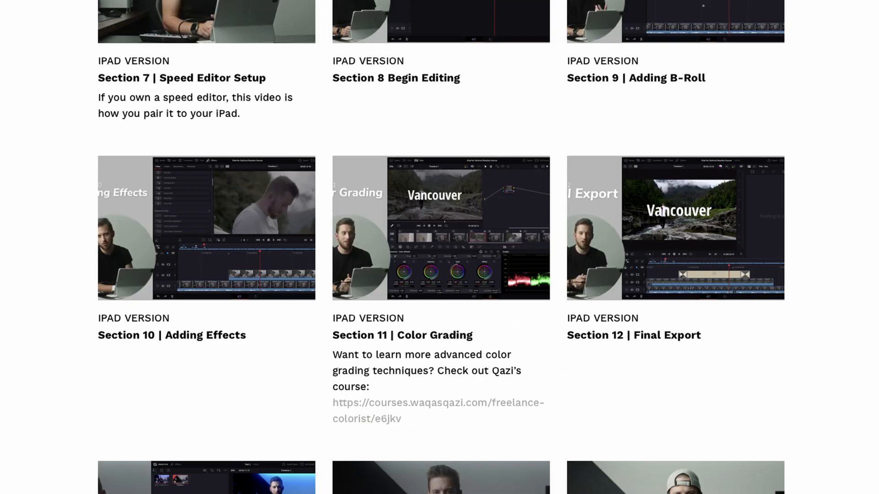
pyautogui.scroll(-3)
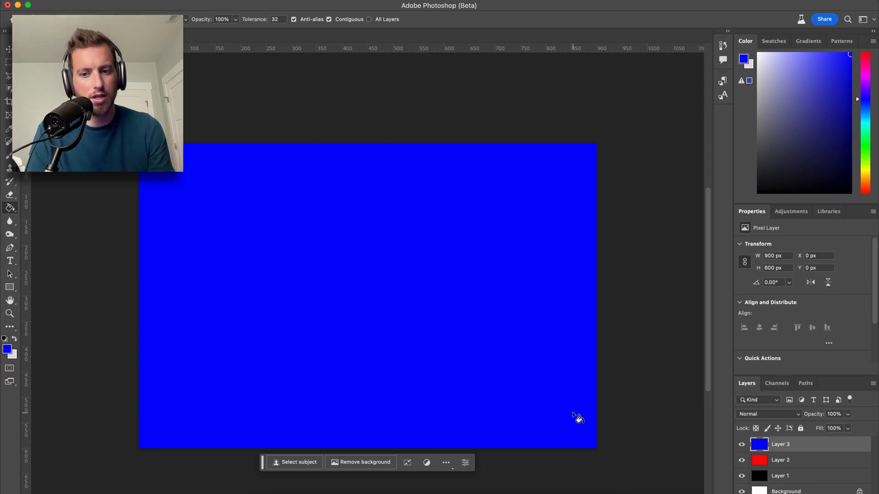
pyautogui.moveTo(476, 353)
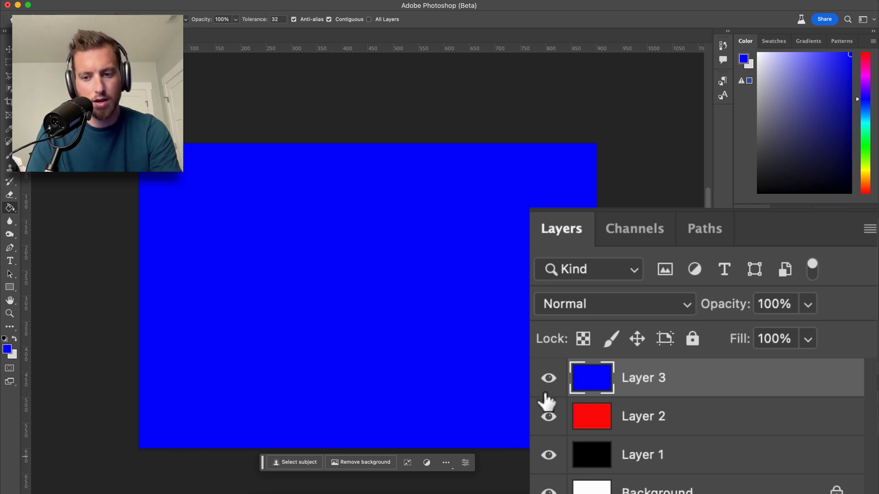
pyautogui.click(549, 378)
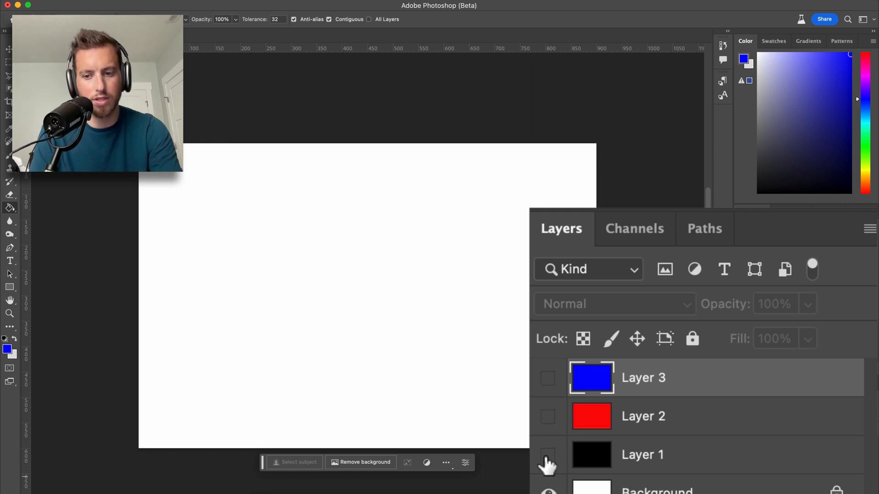
pyautogui.click(548, 378)
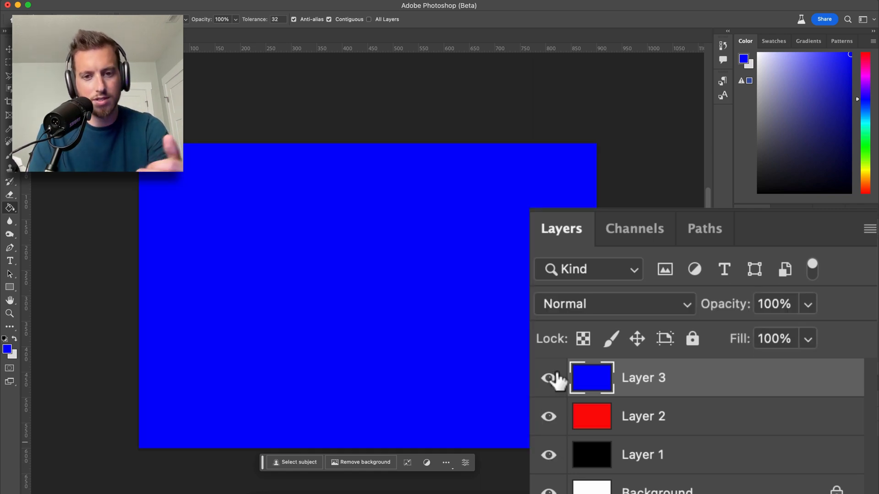
pyautogui.moveTo(549, 378)
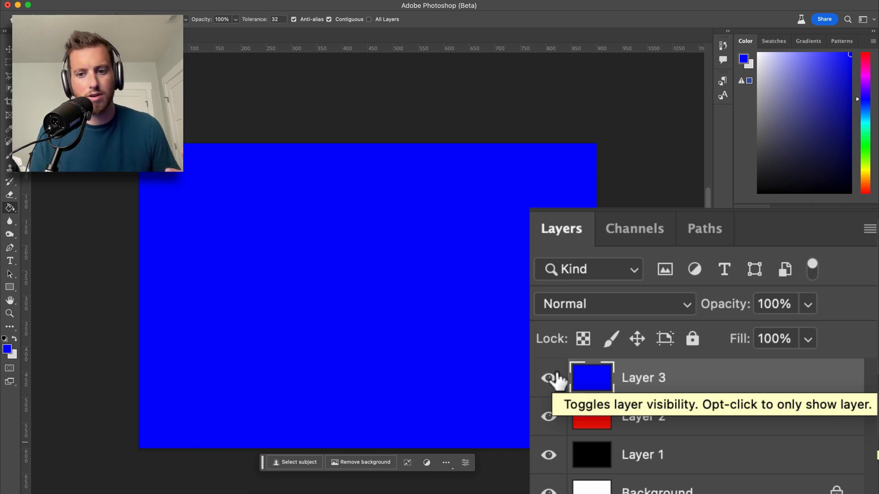
pyautogui.moveTo(604, 376)
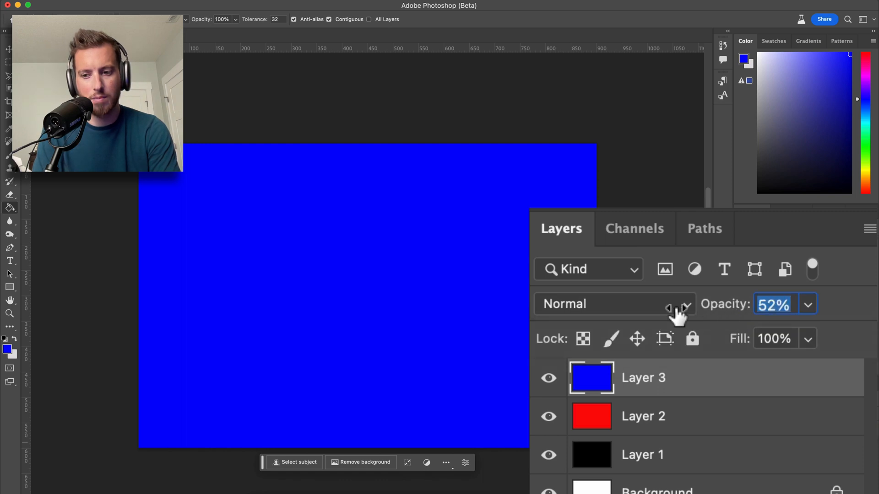
# - Lower Layer 3 (blue) to 50% opacity, toggling its visibility to compare the purple blend
pyautogui.click(668, 309)
pyautogui.write('50')
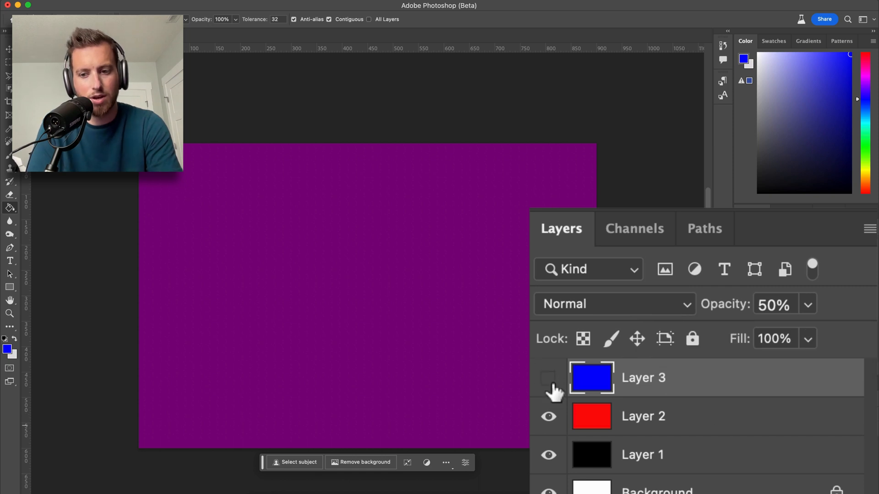
pyautogui.click(548, 378)
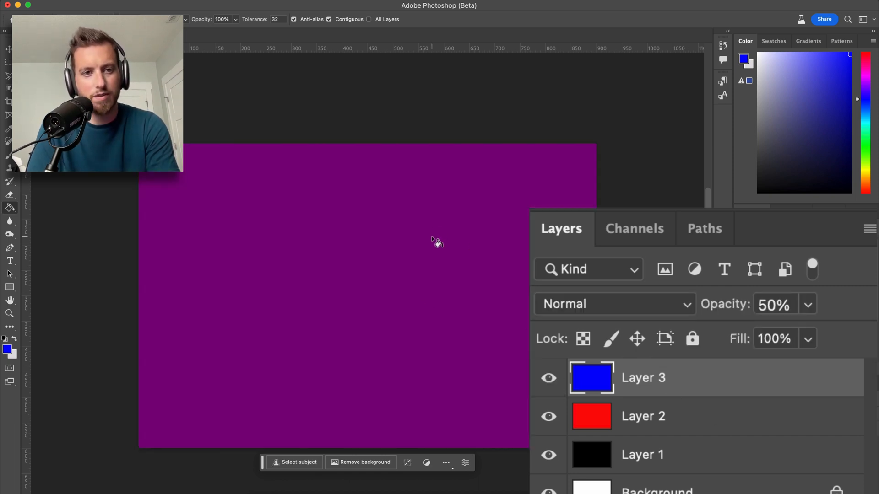
pyautogui.moveTo(205, 240)
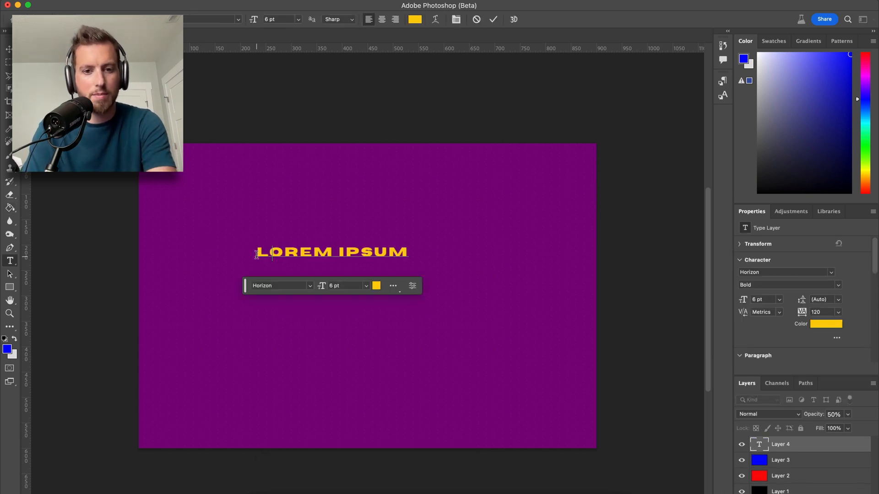
# - Create a new type layer on the canvas by entering text with the Type tool
pyautogui.write('HI')
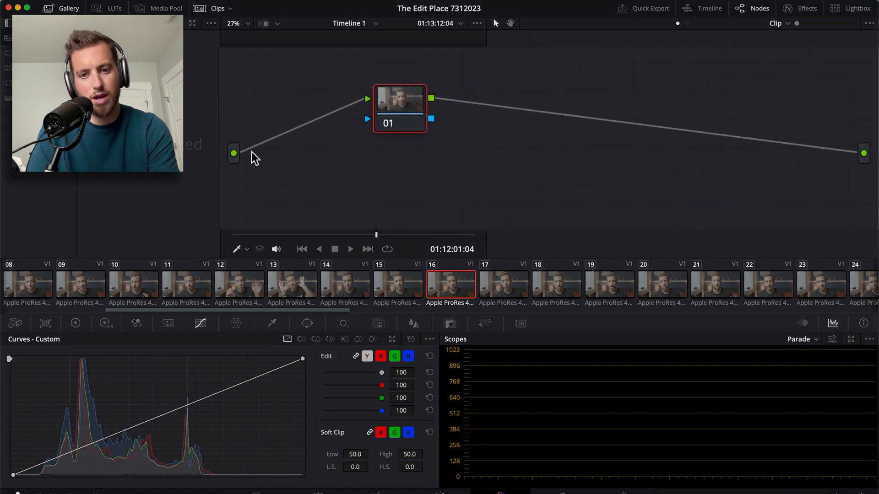
pyautogui.moveTo(796, 128)
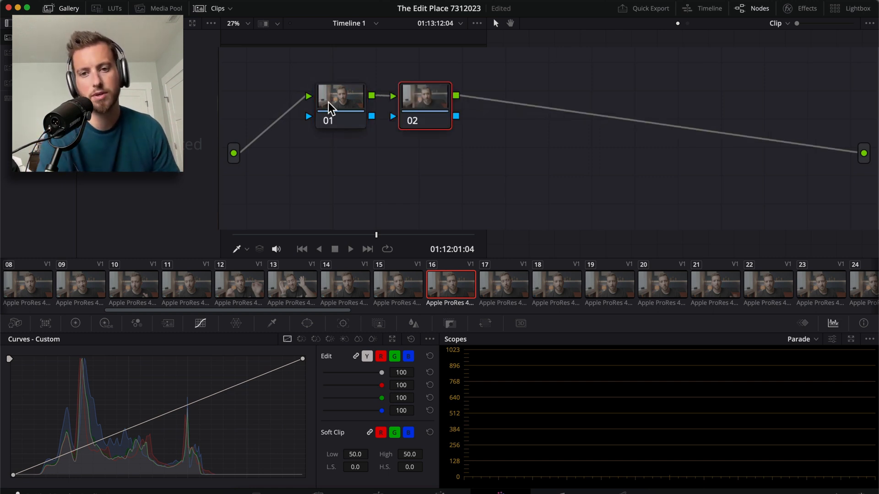
pyautogui.moveTo(505, 156)
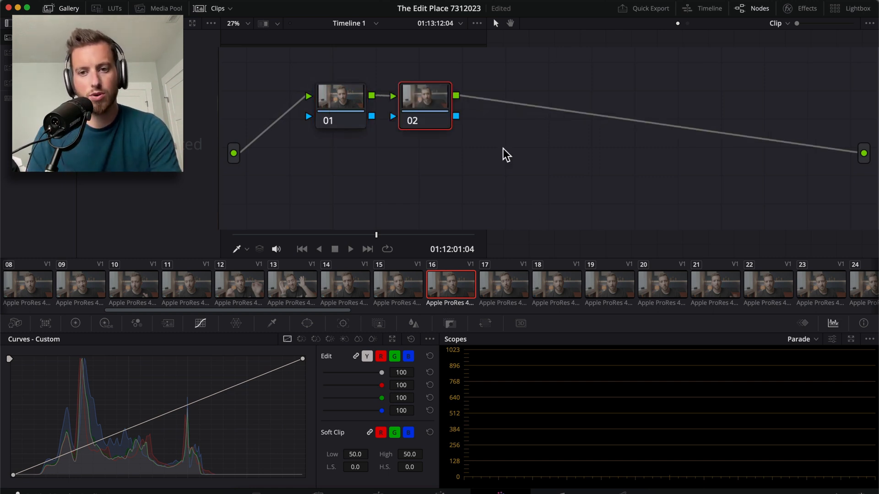
# - Add Corrector nodes from the node editor menu so nodes 01–04 chain in series, leaving node 02 selected
pyautogui.rightClick(505, 154)
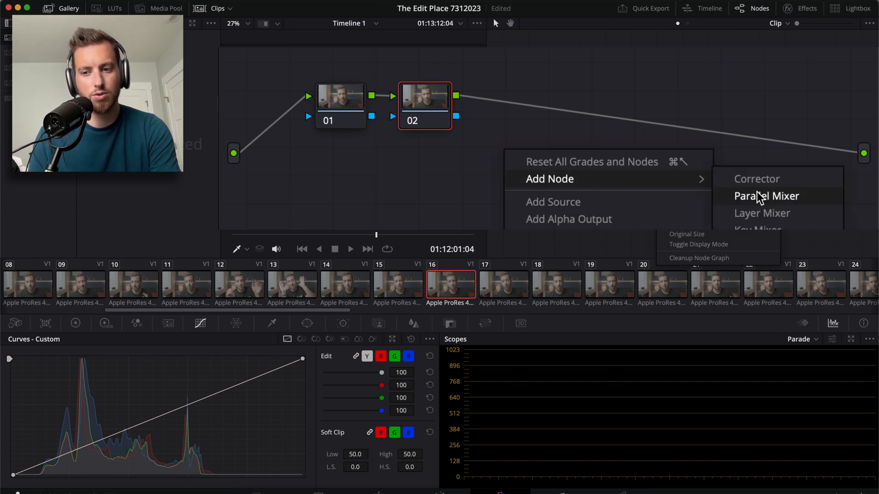
pyautogui.moveTo(740, 179)
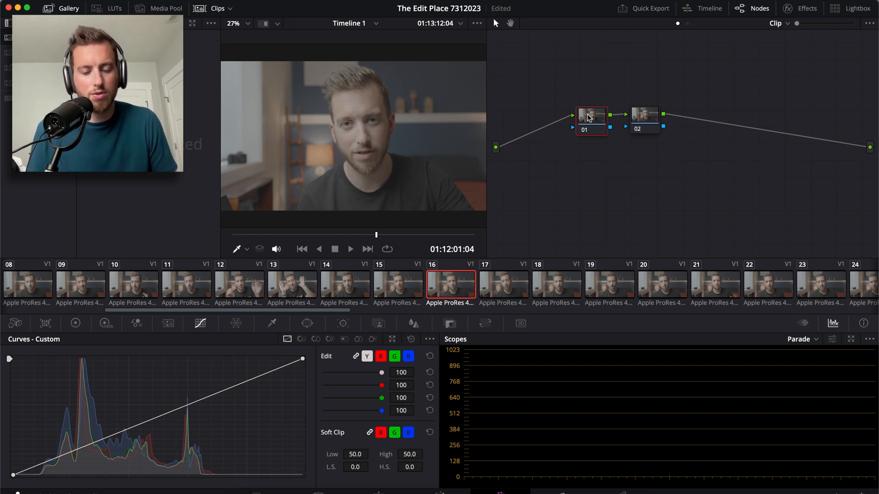
pyautogui.moveTo(634, 117)
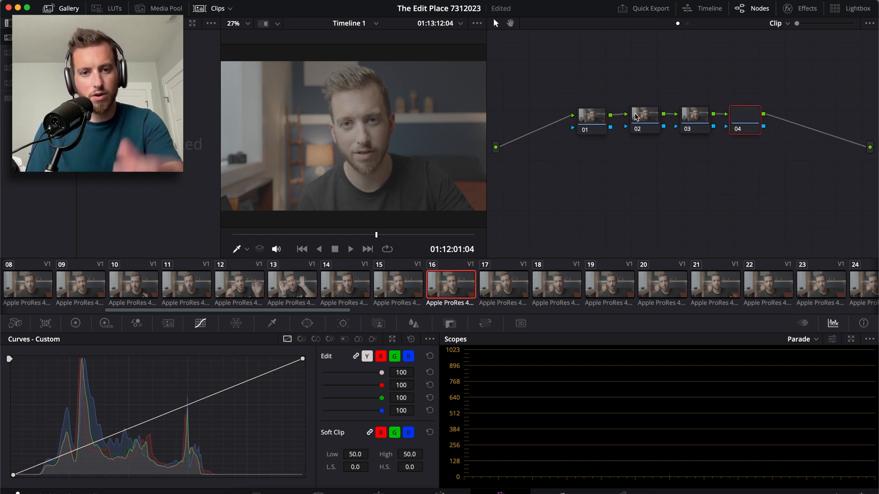
pyautogui.click(644, 115)
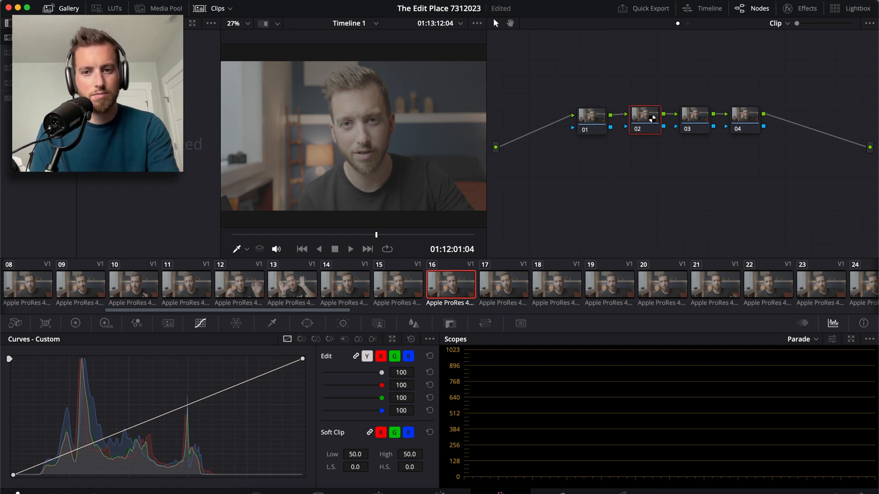
pyautogui.moveTo(718, 119)
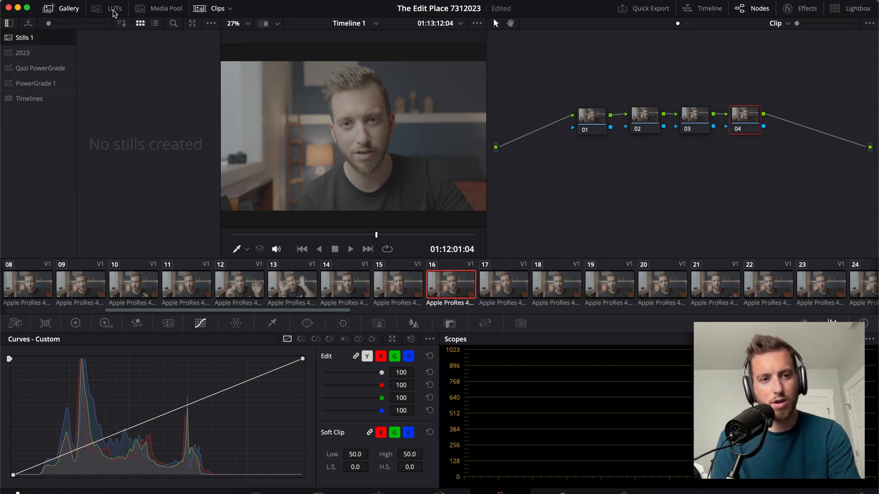
# - Apply the Toned Chic LUT from MotionVFX > mLUT Classy onto node 04, then return to node 02
pyautogui.click(114, 8)
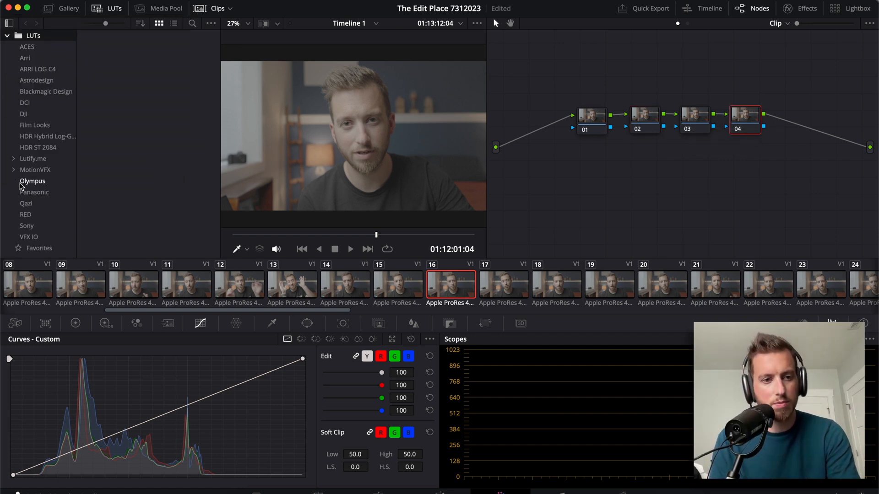
pyautogui.click(35, 170)
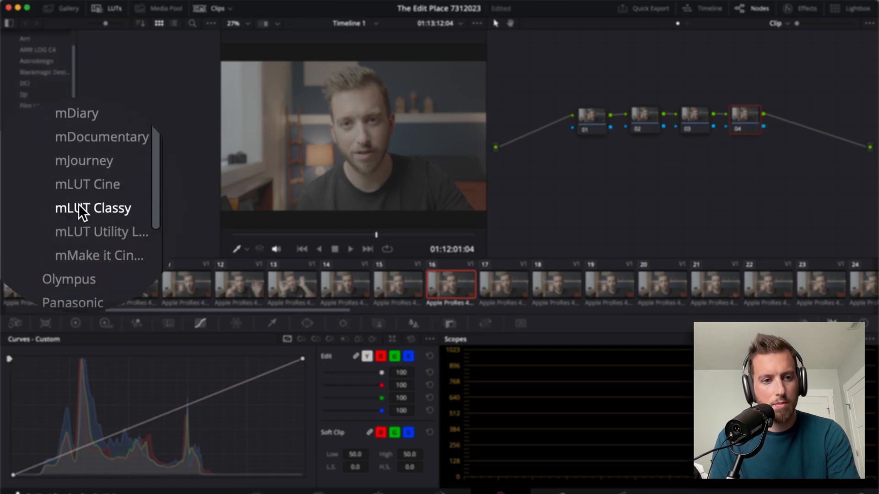
pyautogui.click(93, 208)
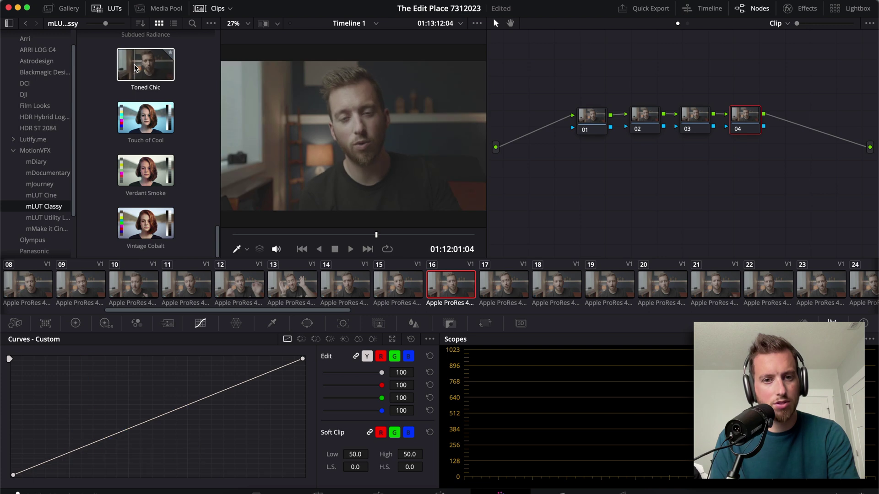
pyautogui.click(146, 63)
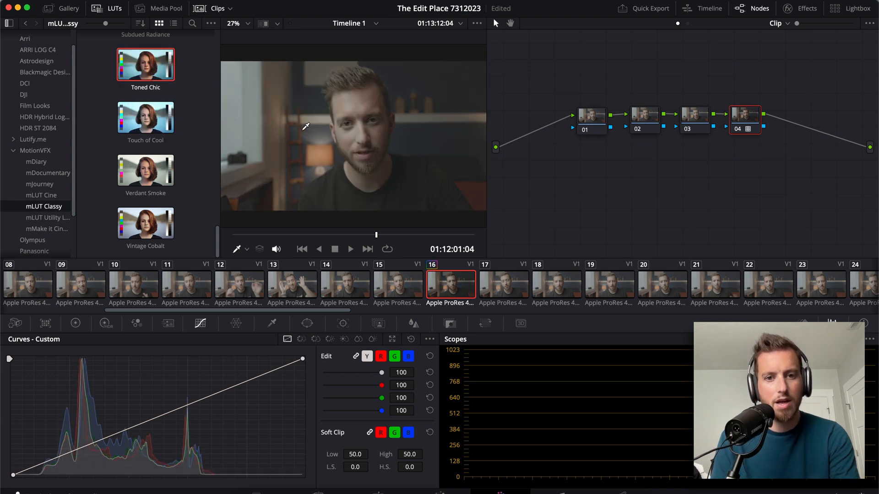
pyautogui.moveTo(638, 133)
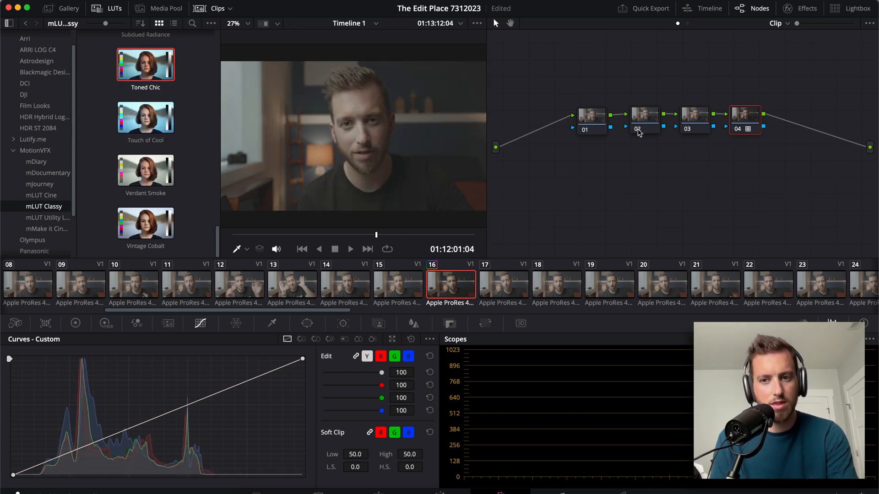
pyautogui.click(644, 115)
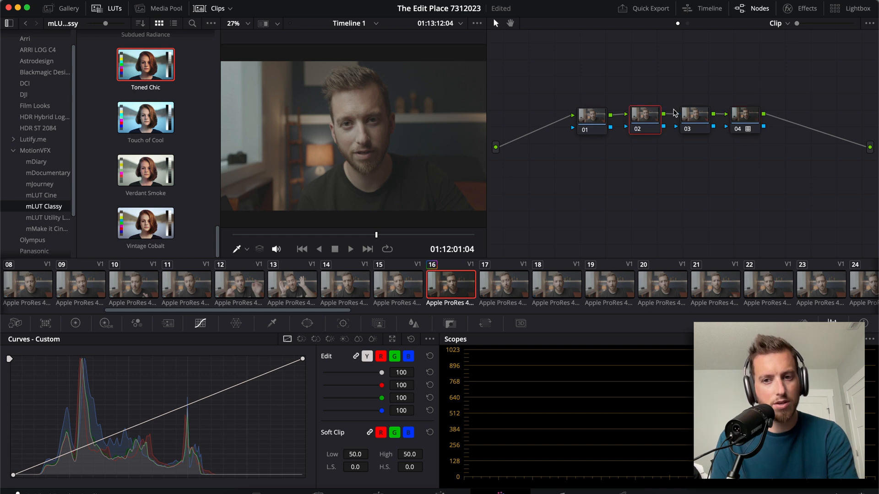
pyautogui.moveTo(716, 130)
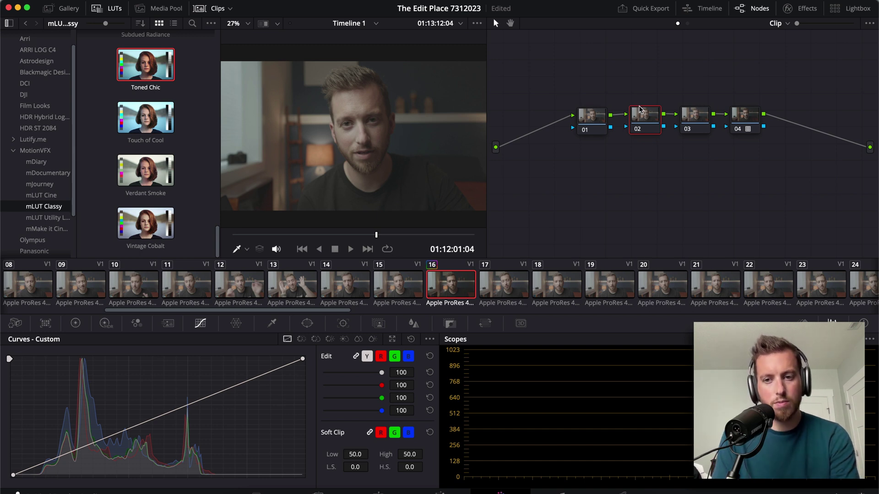
pyautogui.moveTo(637, 117)
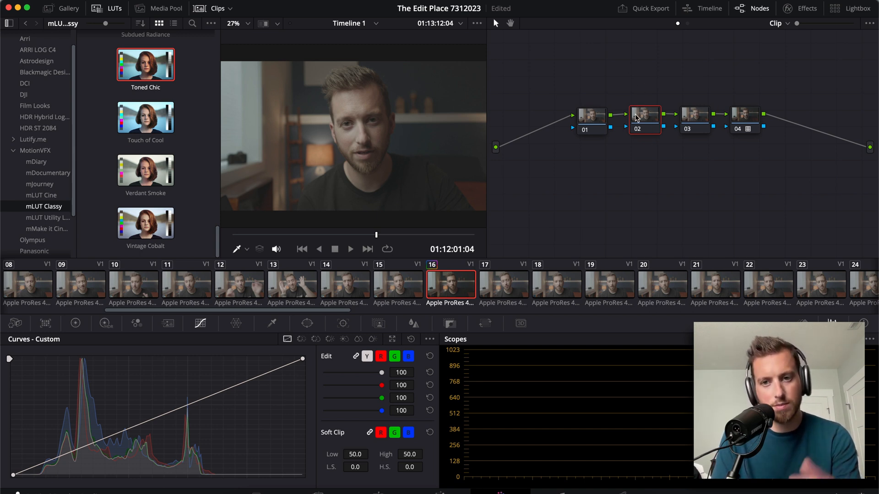
pyautogui.moveTo(643, 115)
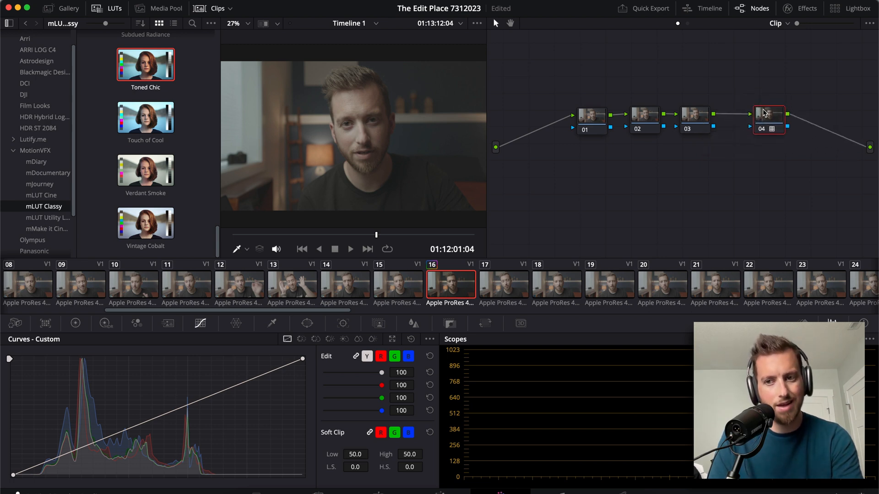
pyautogui.moveTo(732, 136)
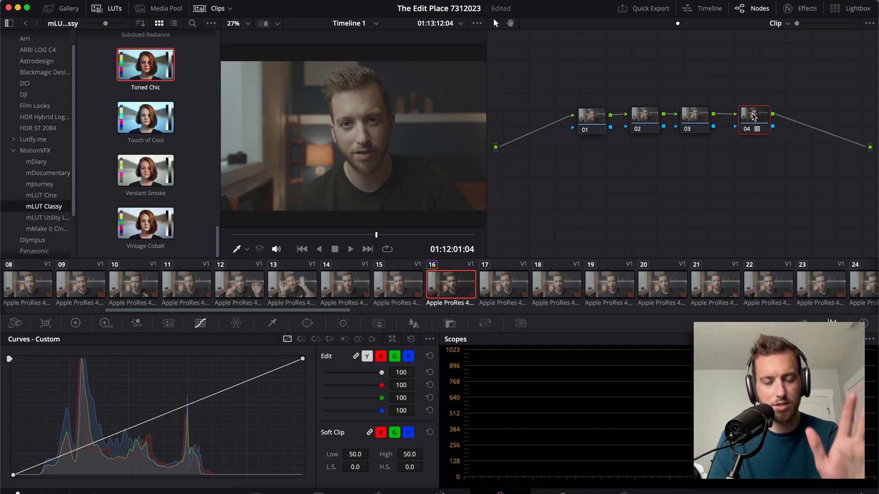
pyautogui.moveTo(636, 119)
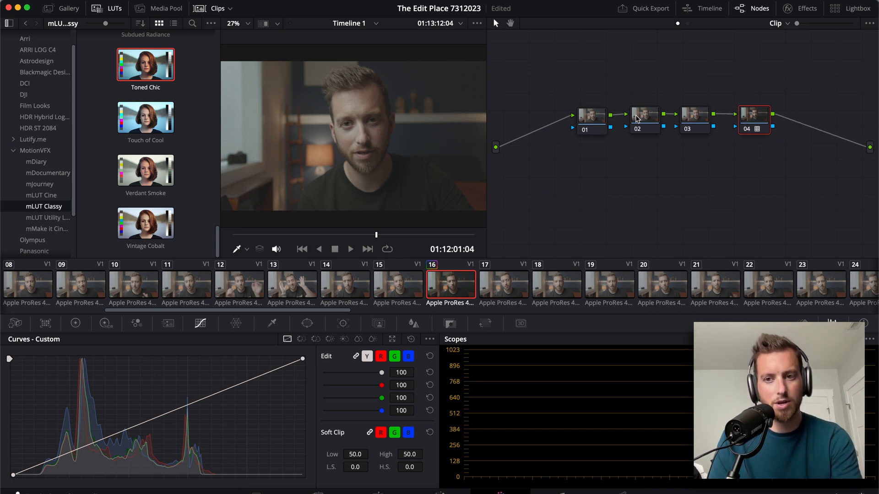
pyautogui.click(644, 115)
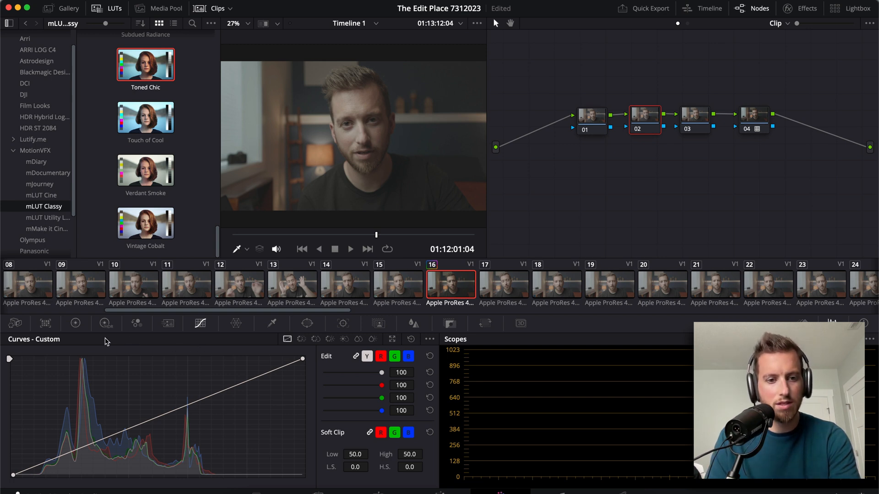
pyautogui.click(76, 323)
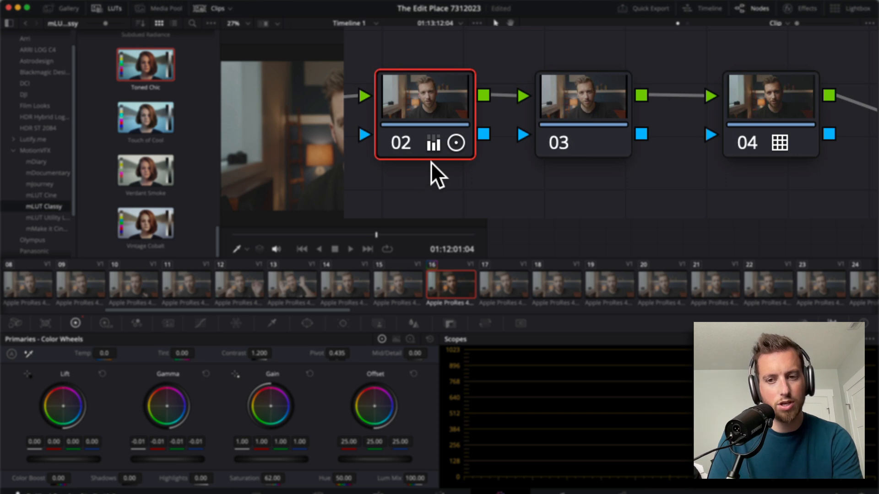
pyautogui.moveTo(771, 159)
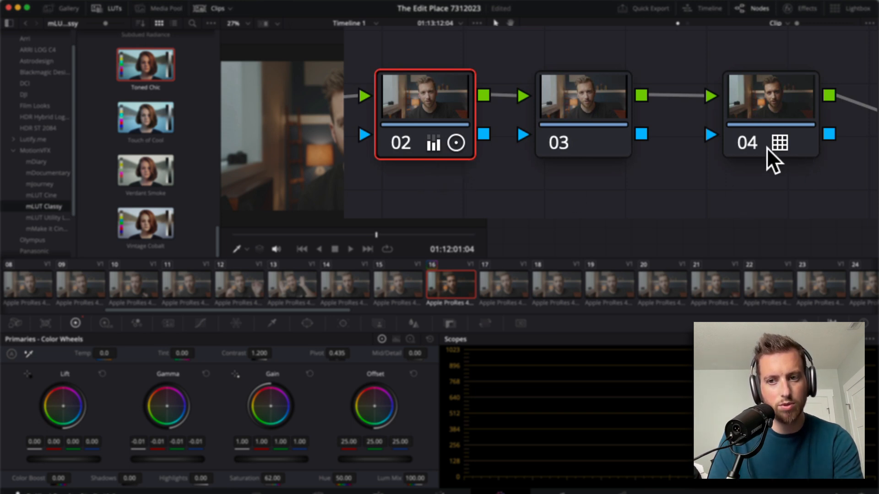
pyautogui.moveTo(790, 159)
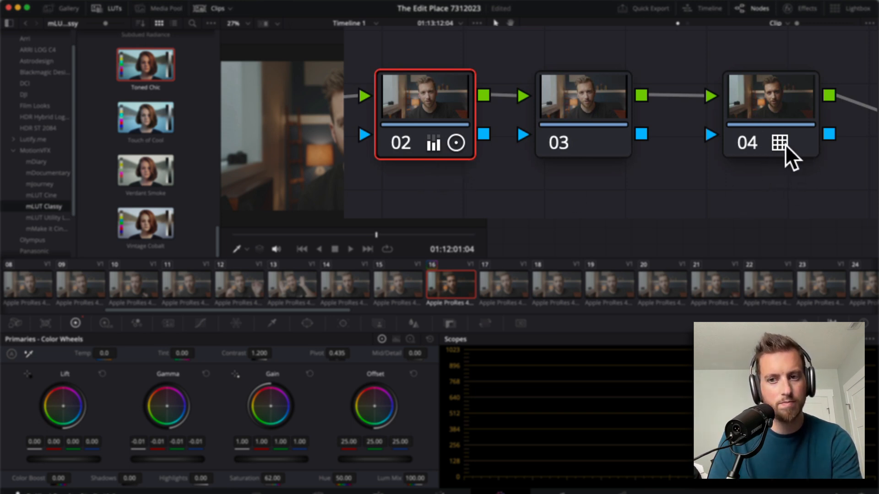
pyautogui.moveTo(434, 153)
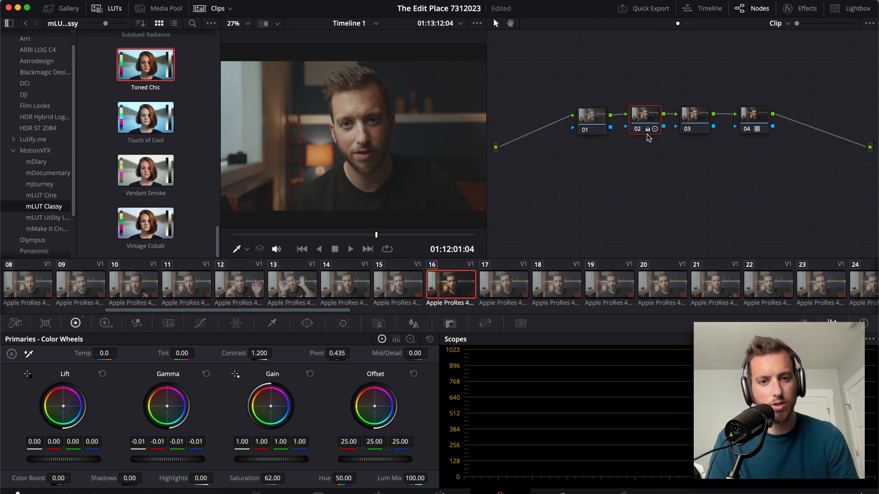
pyautogui.moveTo(622, 131)
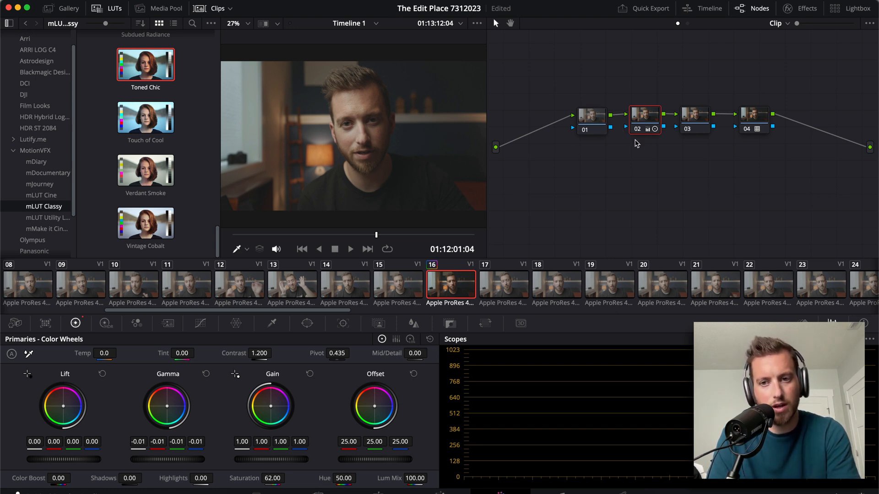
pyautogui.moveTo(146, 117)
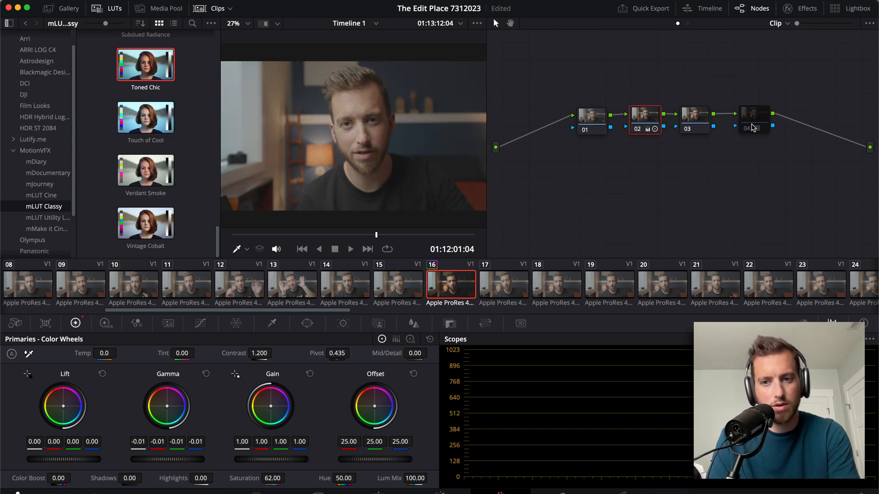
pyautogui.moveTo(134, 62)
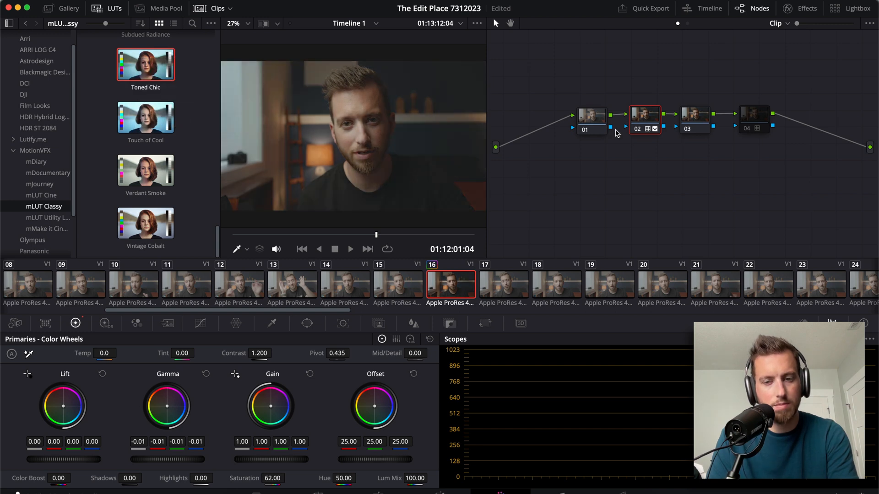
pyautogui.moveTo(633, 122)
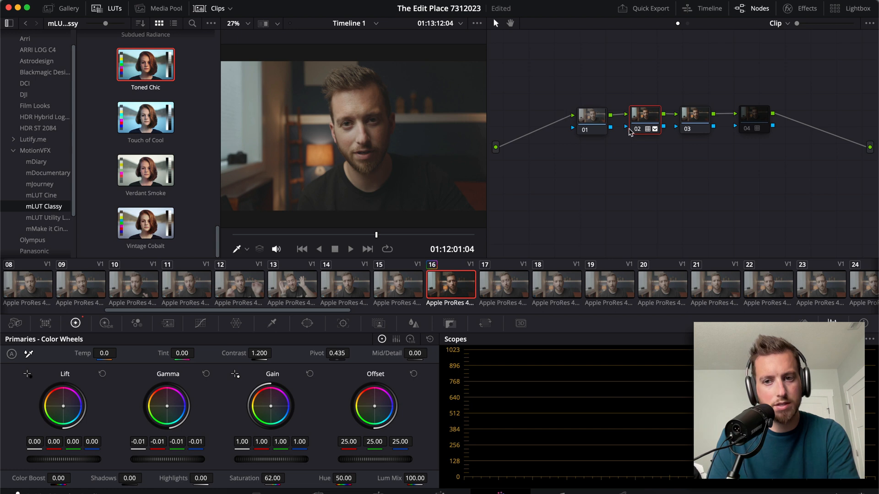
pyautogui.moveTo(501, 163)
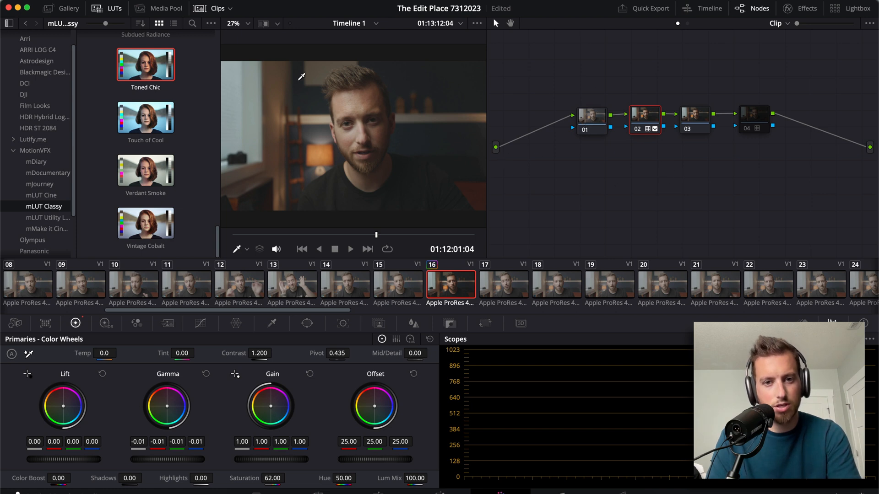
pyautogui.moveTo(349, 144)
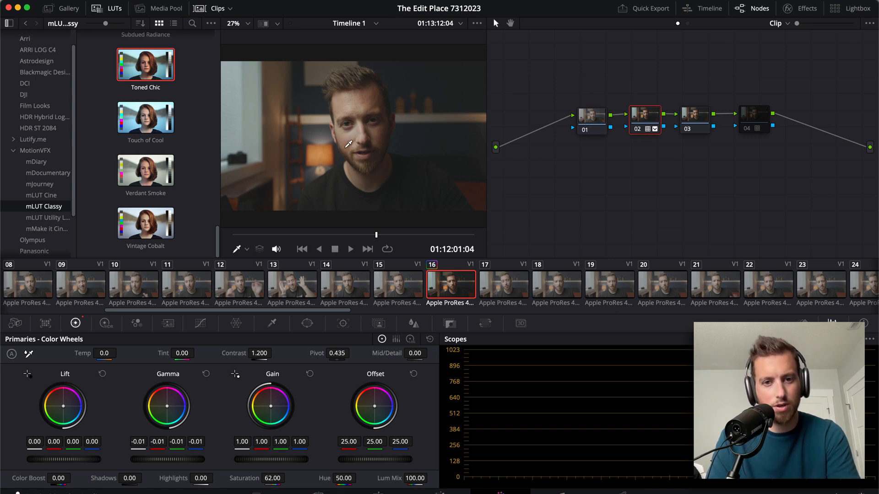
pyautogui.moveTo(354, 138)
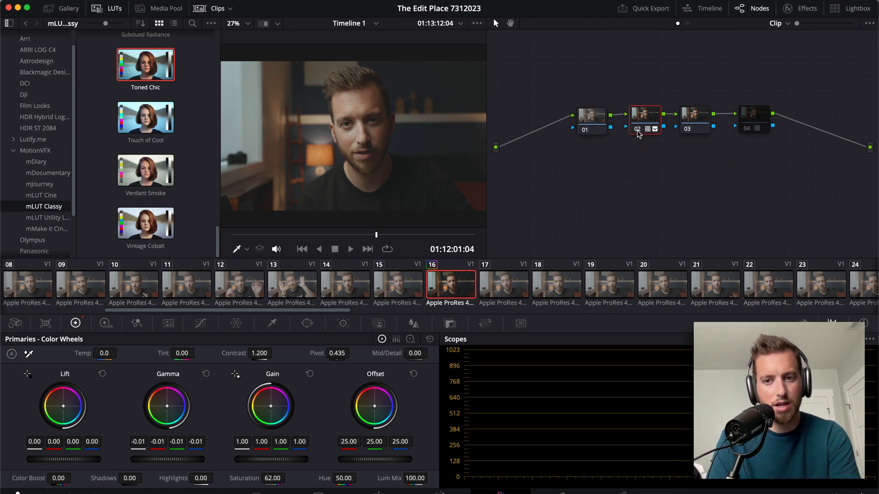
pyautogui.click(643, 119)
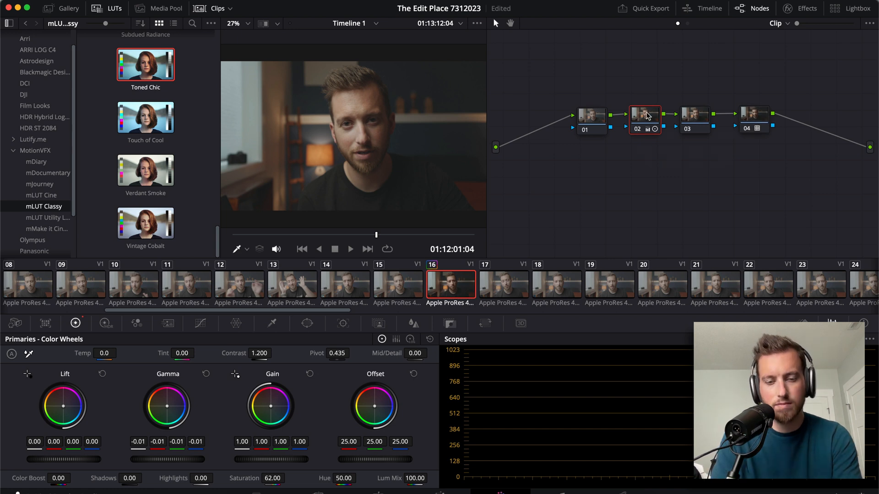
pyautogui.moveTo(145, 403)
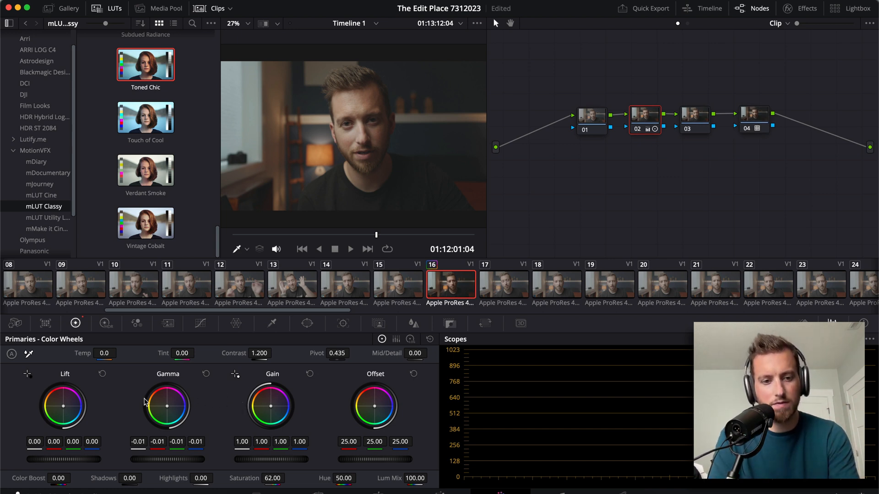
pyautogui.moveTo(298, 248)
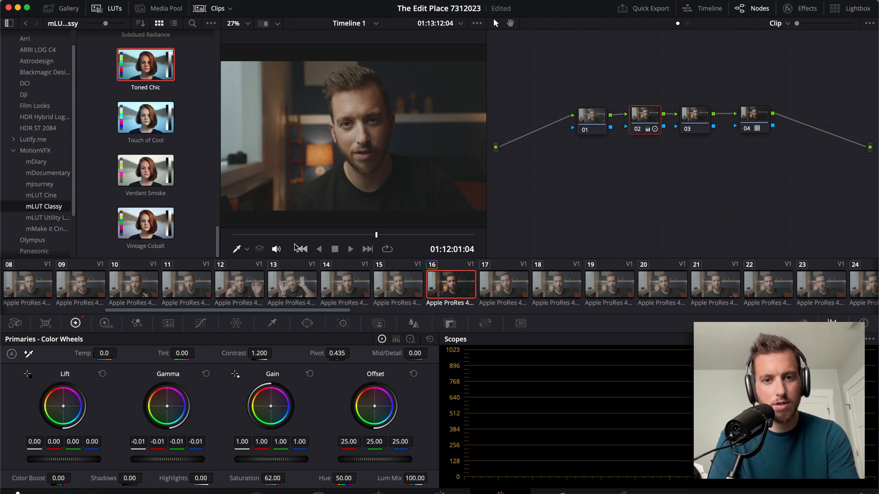
pyautogui.moveTo(111, 370)
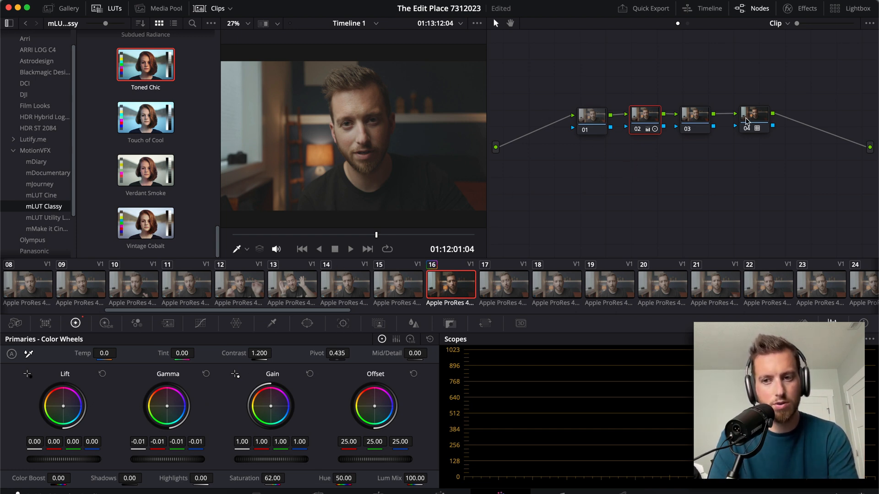
# - Set node 01's Temporal NR to 3 frames in the Motion Effects palette, then move to node 02
pyautogui.click(590, 115)
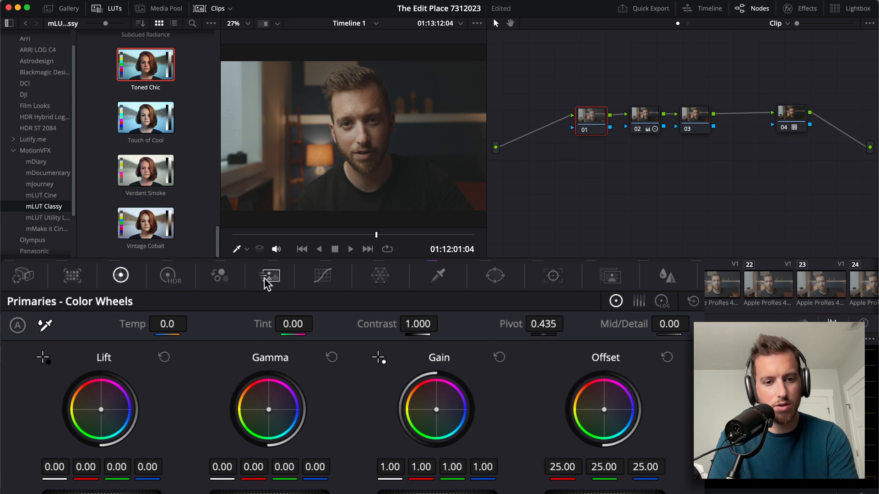
pyautogui.click(268, 275)
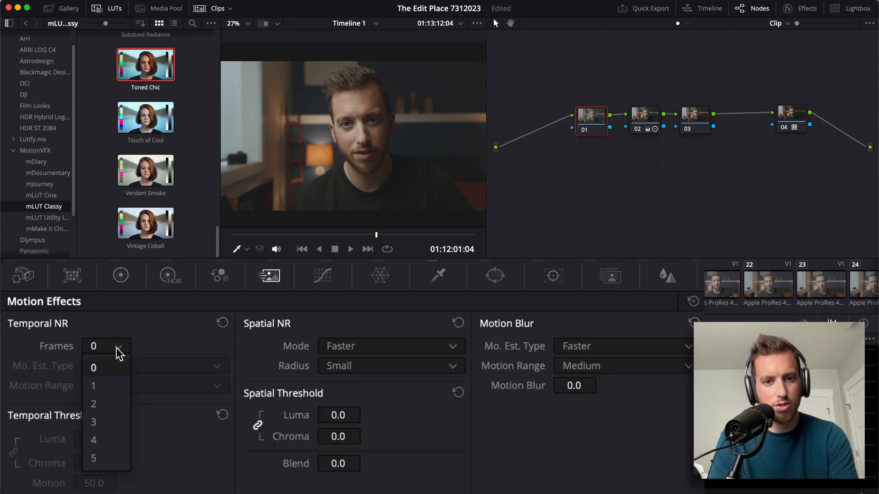
pyautogui.moveTo(100, 422)
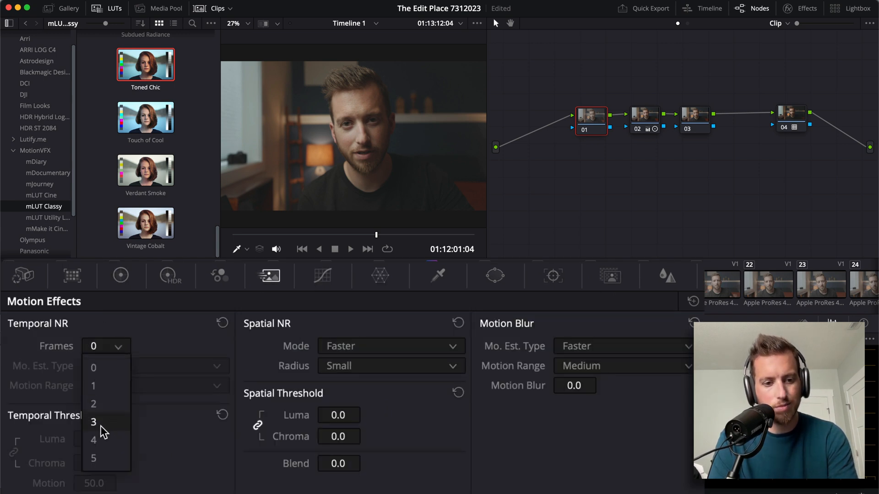
pyautogui.click(93, 421)
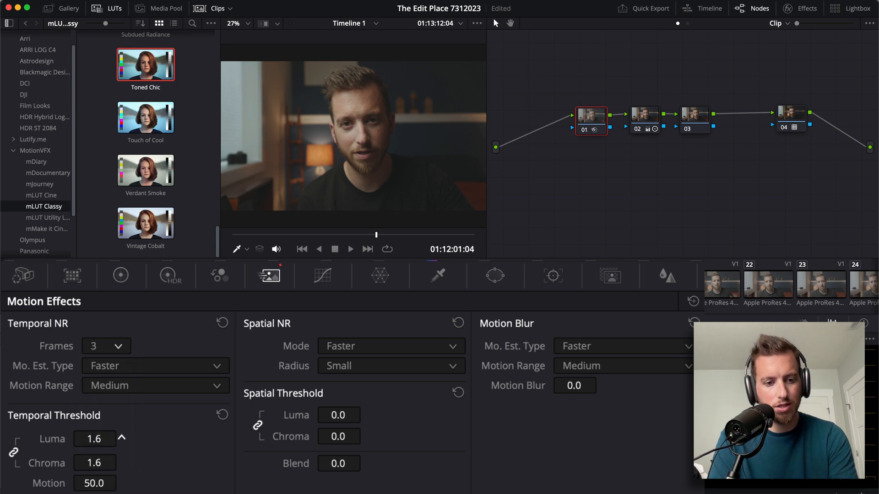
pyautogui.moveTo(355, 158)
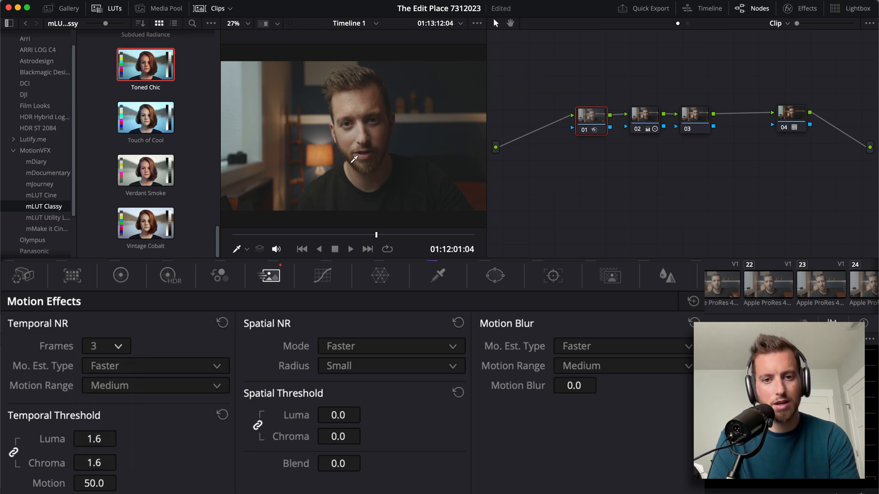
pyautogui.click(643, 116)
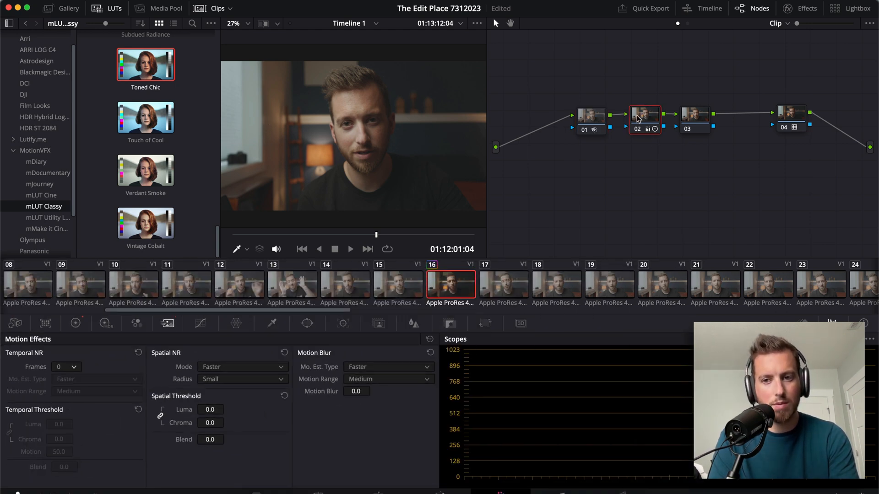
# - On node 03 add a Circle window and shape the oval around the man for the cooled-background mask
pyautogui.click(698, 116)
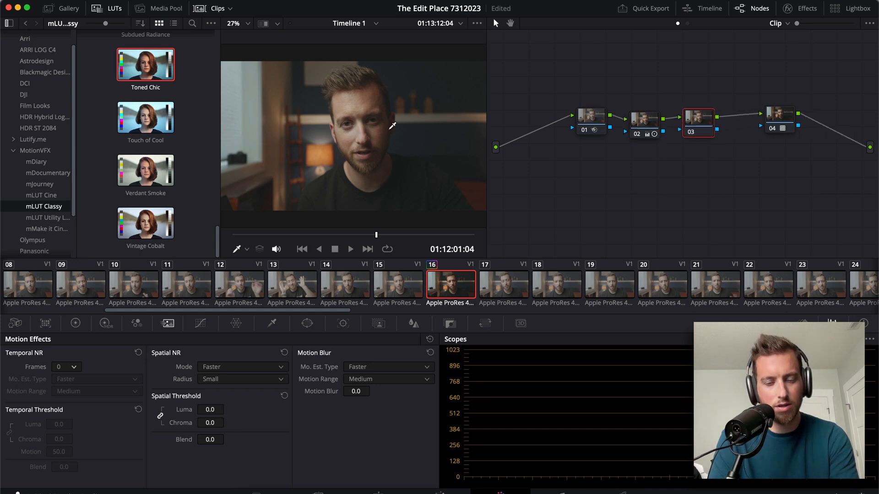
pyautogui.moveTo(264, 154)
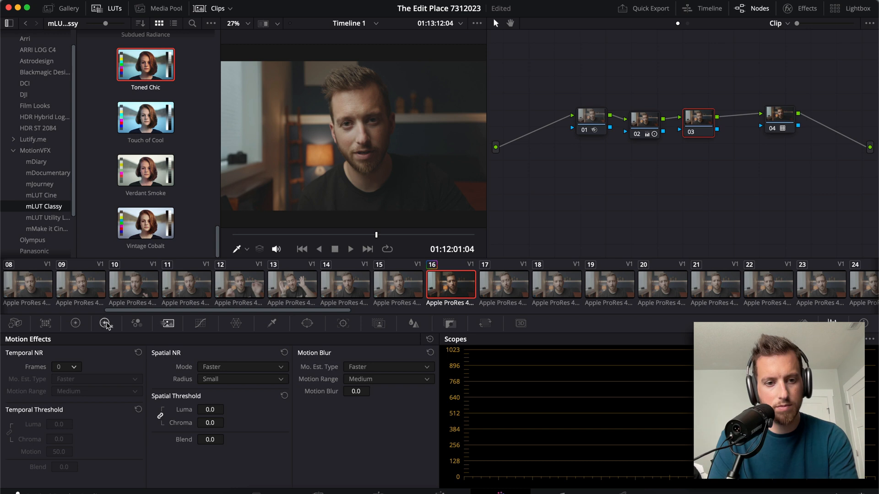
pyautogui.click(306, 324)
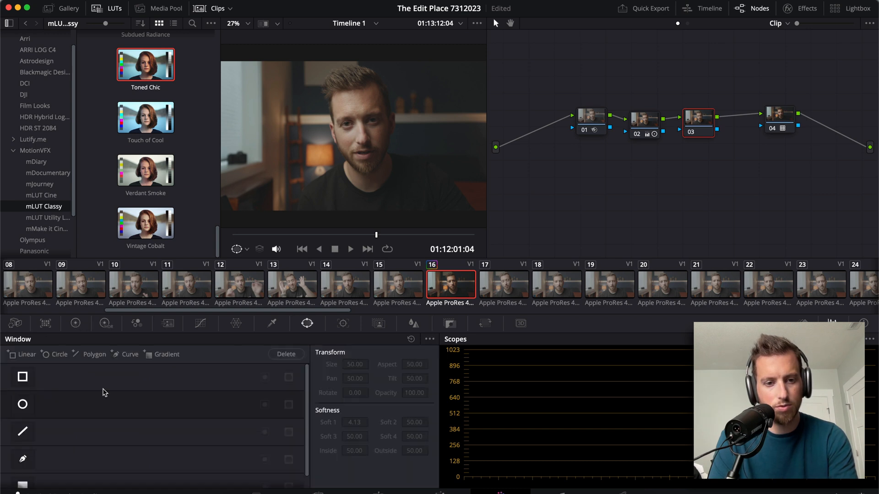
pyautogui.click(22, 404)
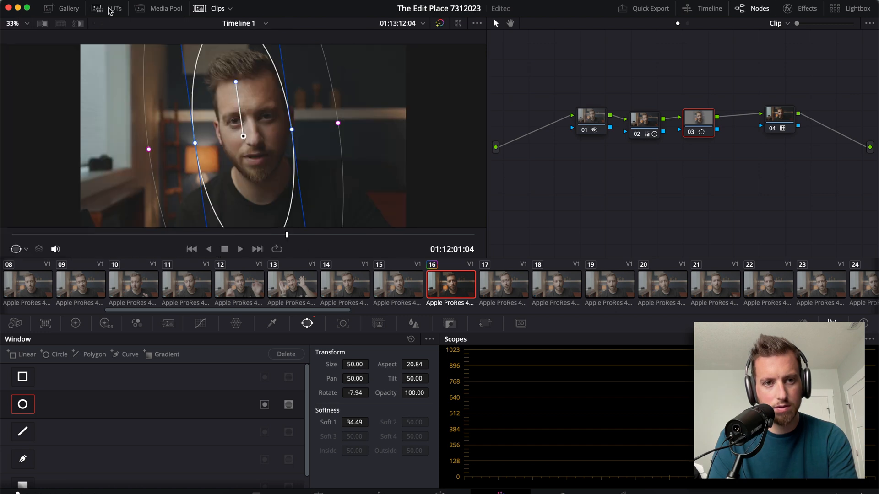
pyautogui.moveTo(244, 137); pyautogui.dragTo(253, 132)
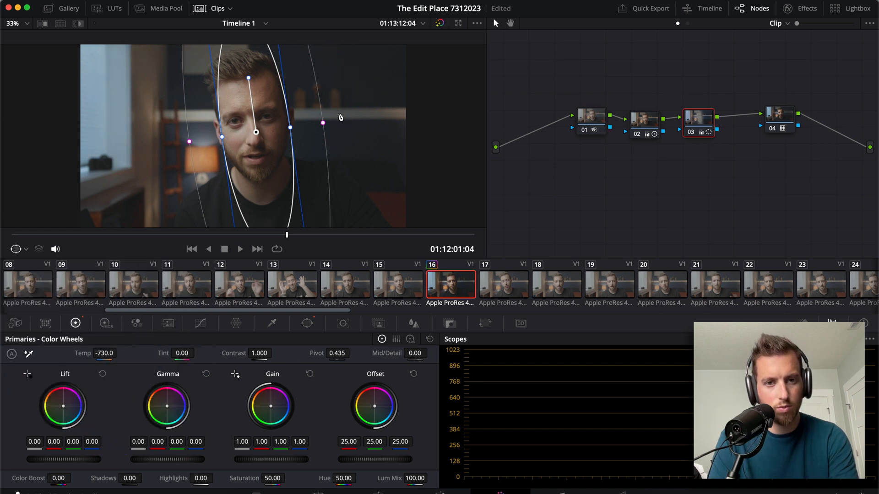
pyautogui.moveTo(695, 118)
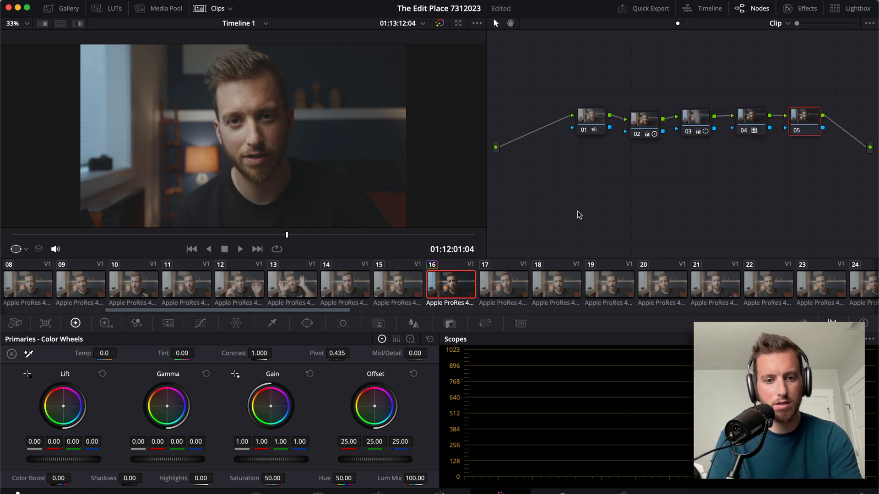
# - Add a Circle window on node 05, pull down the Custom Curve, and soften and rotate the oval into a vignette
pyautogui.click(307, 324)
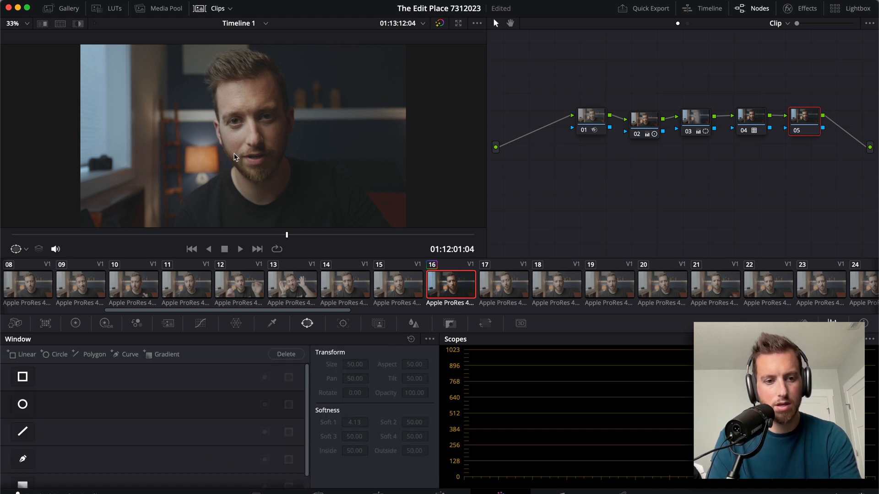
pyautogui.click(23, 404)
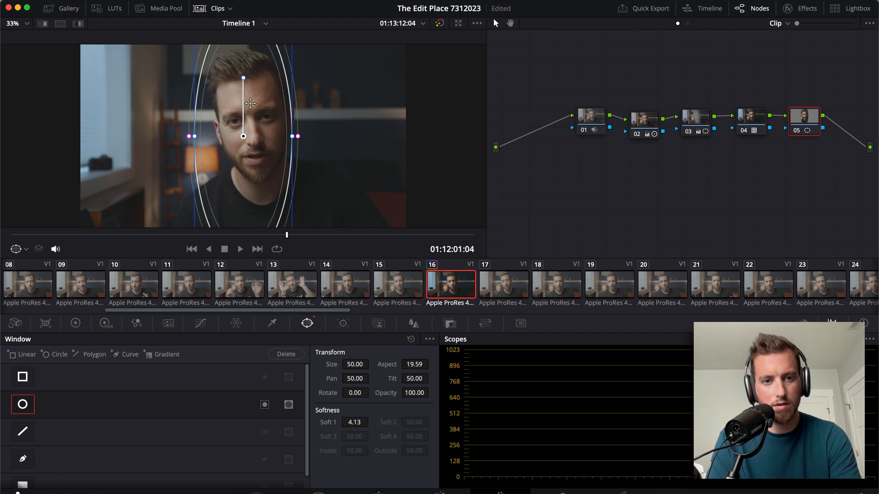
pyautogui.click(200, 323)
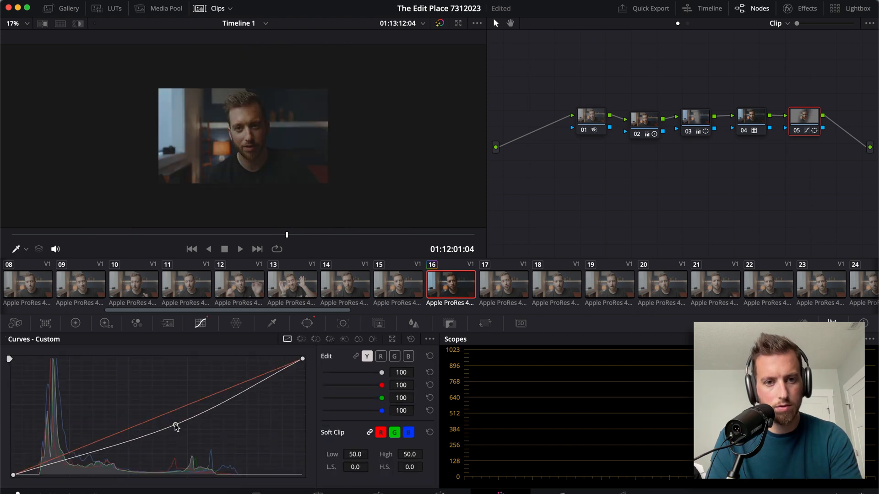
pyautogui.click(306, 323)
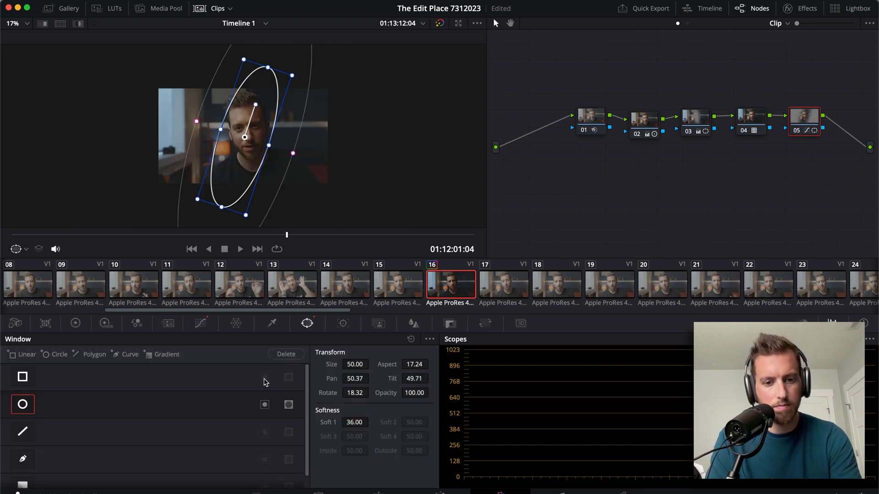
pyautogui.click(200, 323)
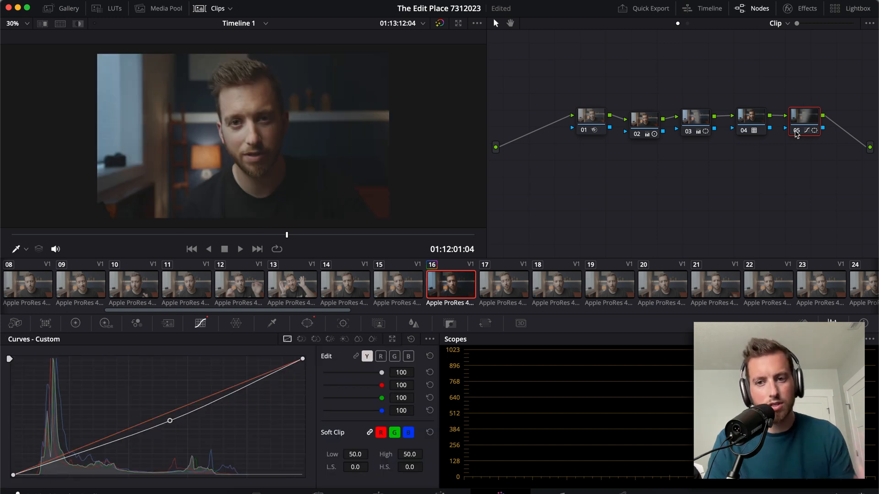
pyautogui.moveTo(637, 157)
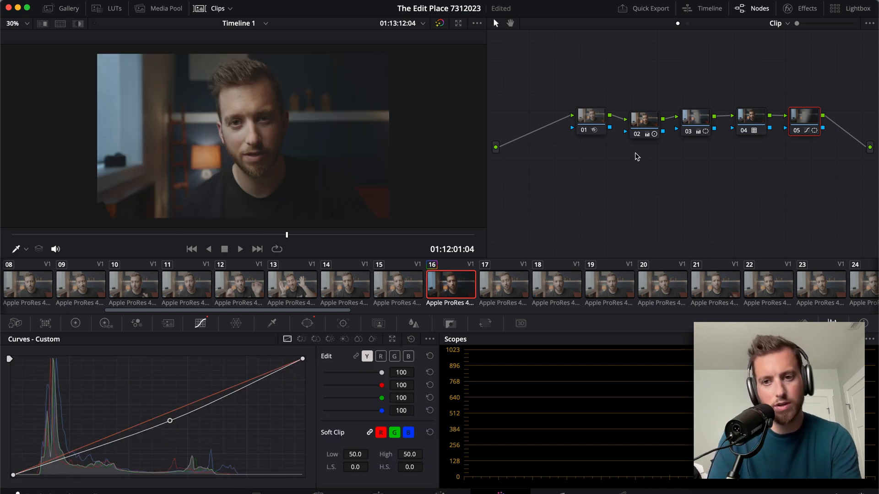